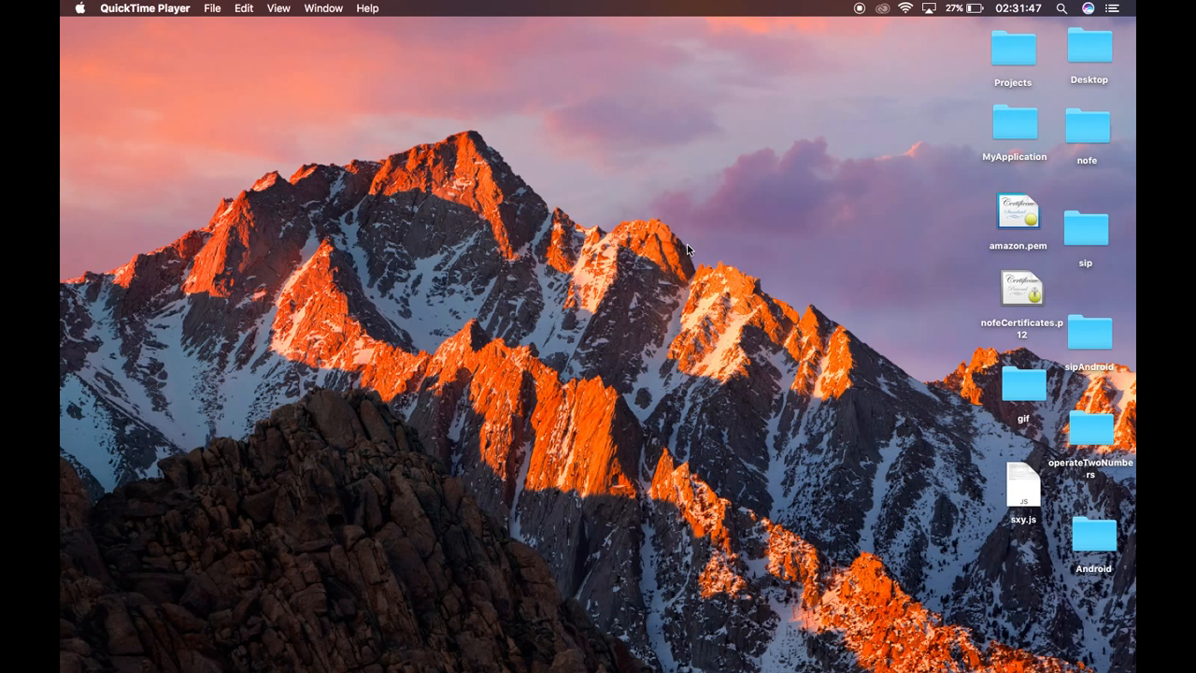
{"action": "mouse_move", "coordinate": [867, 459]}
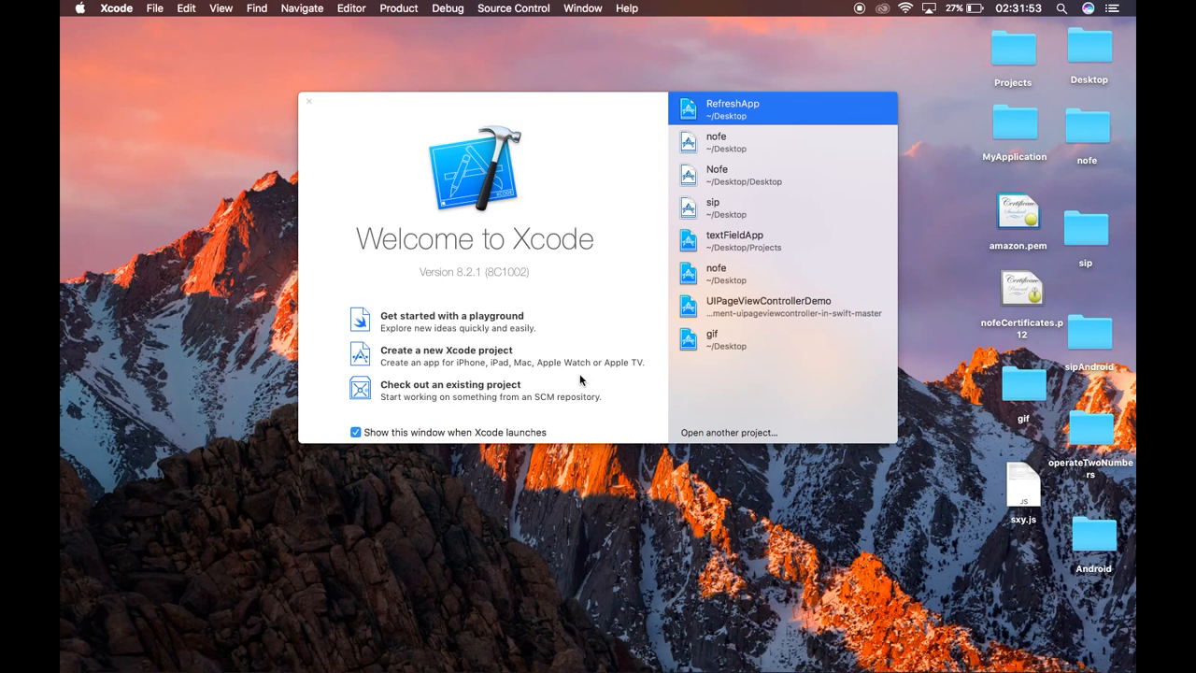
Create a Single View Application project with product name refreshApp.
{"action": "left_click", "coordinate": [445, 349]}
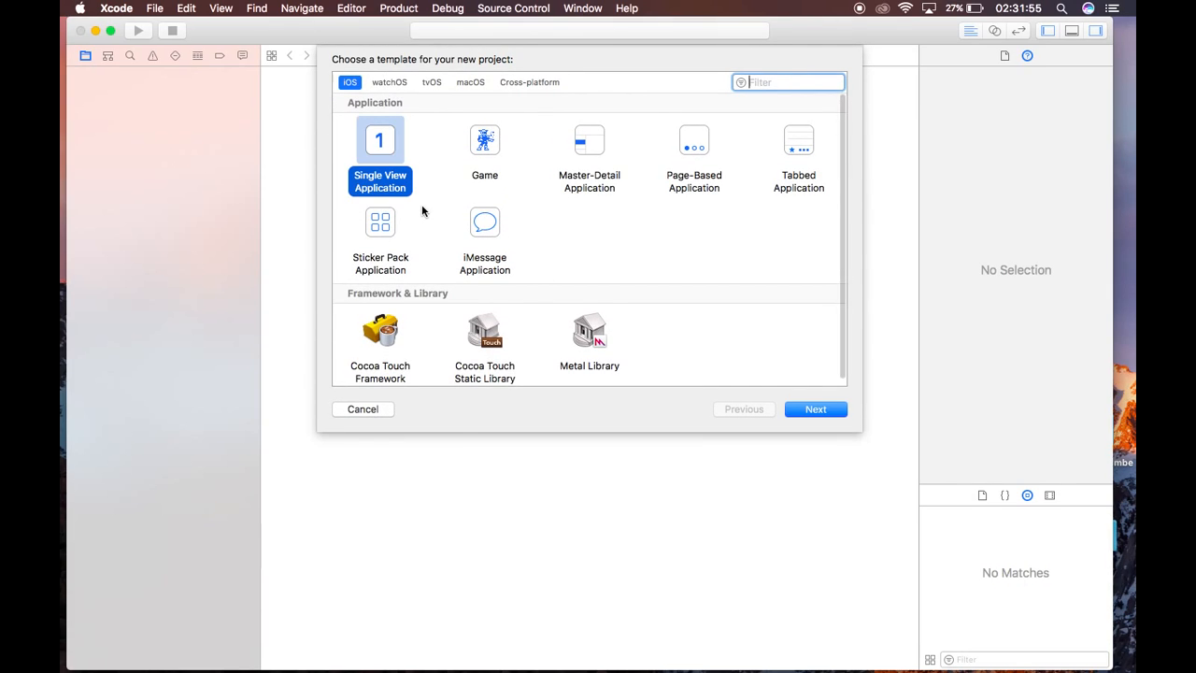
{"action": "left_click", "coordinate": [815, 408]}
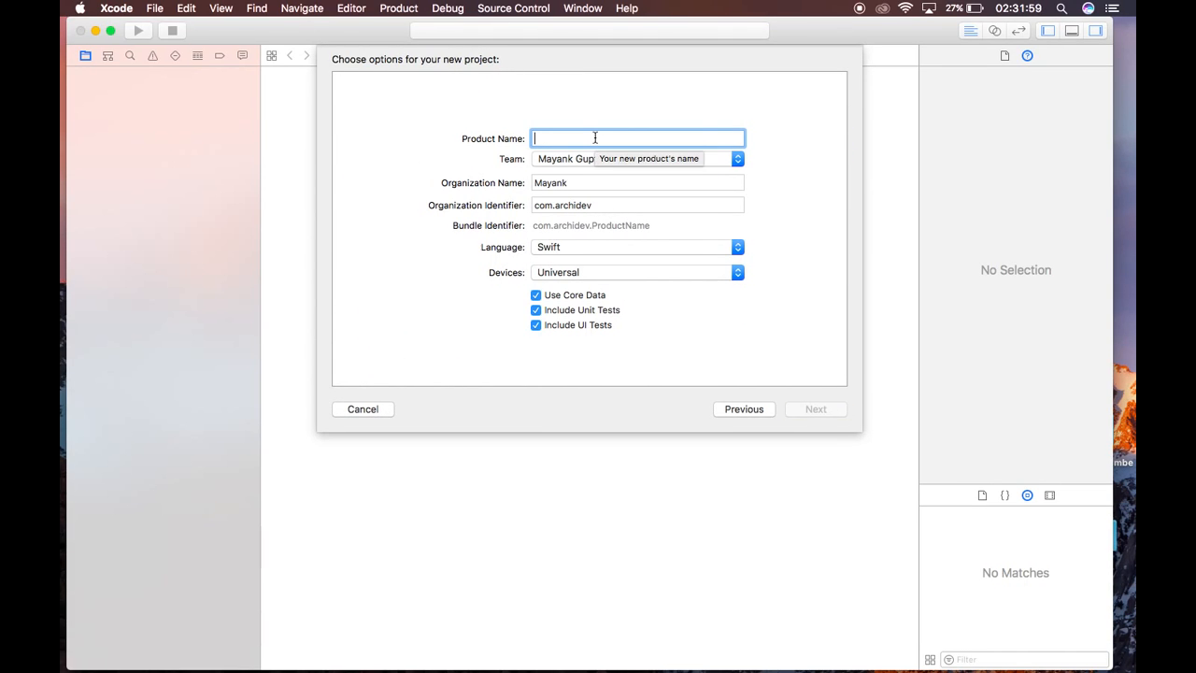
{"action": "type", "text": "refresh"}
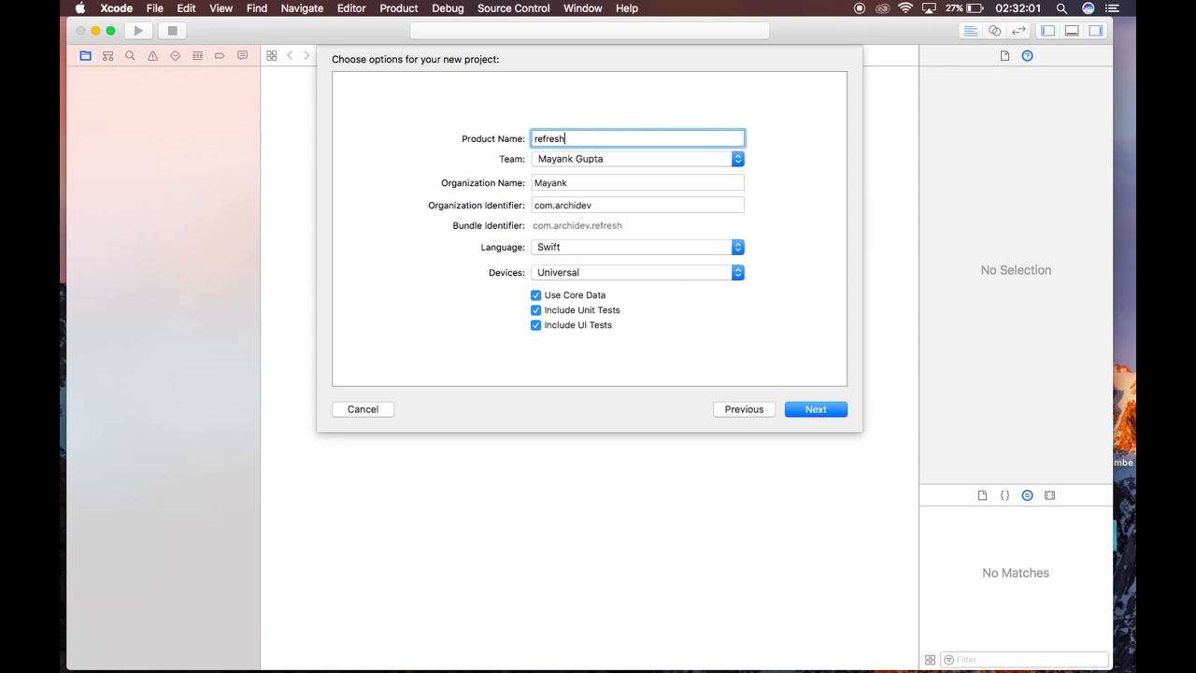
{"action": "type", "text": "App"}
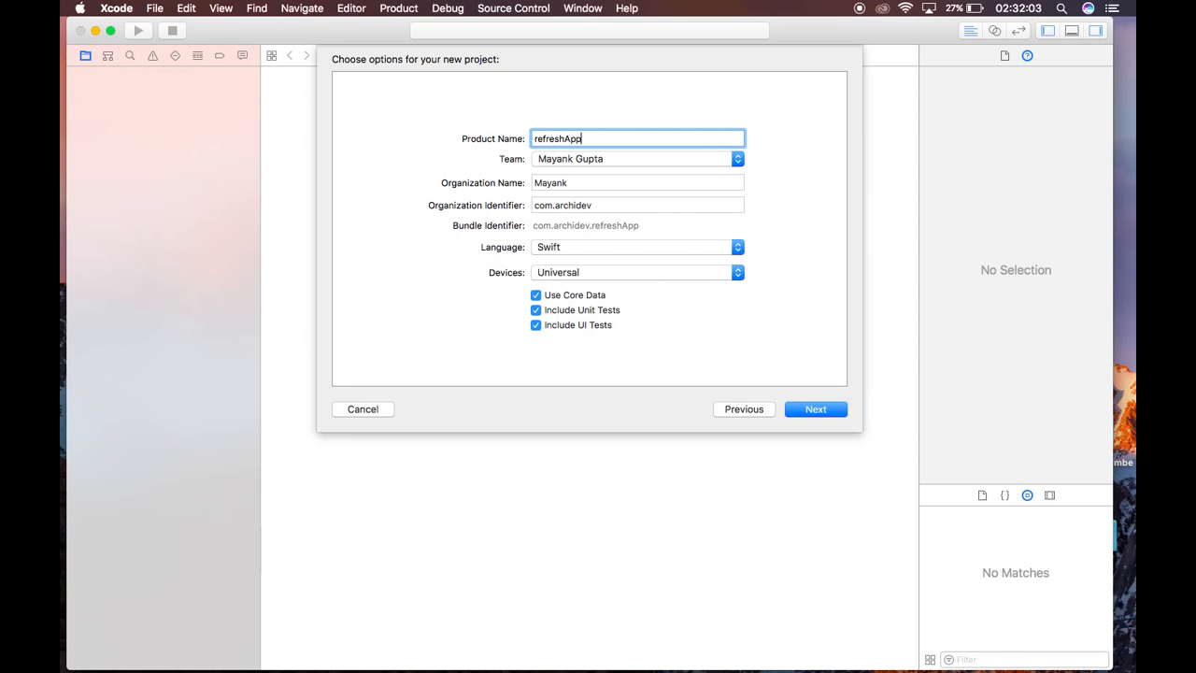
{"action": "left_click", "coordinate": [815, 409]}
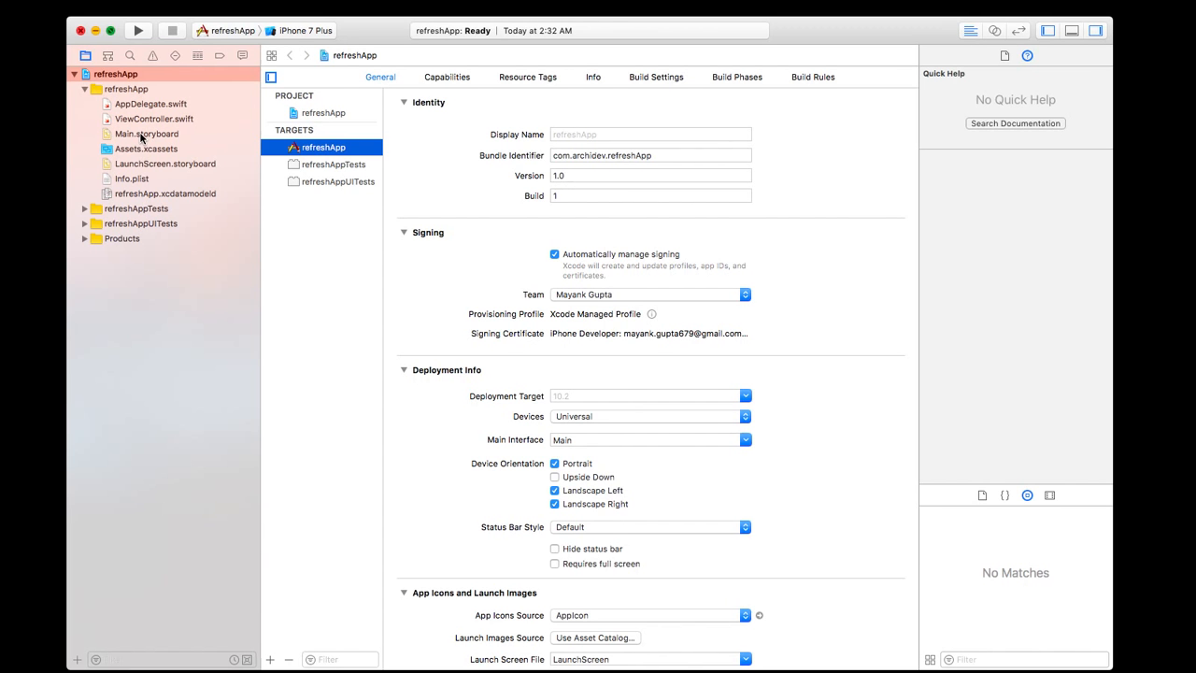
In Main.storyboard, add a Table View Controller and mark it as the initial view controller.
{"action": "left_click", "coordinate": [145, 135]}
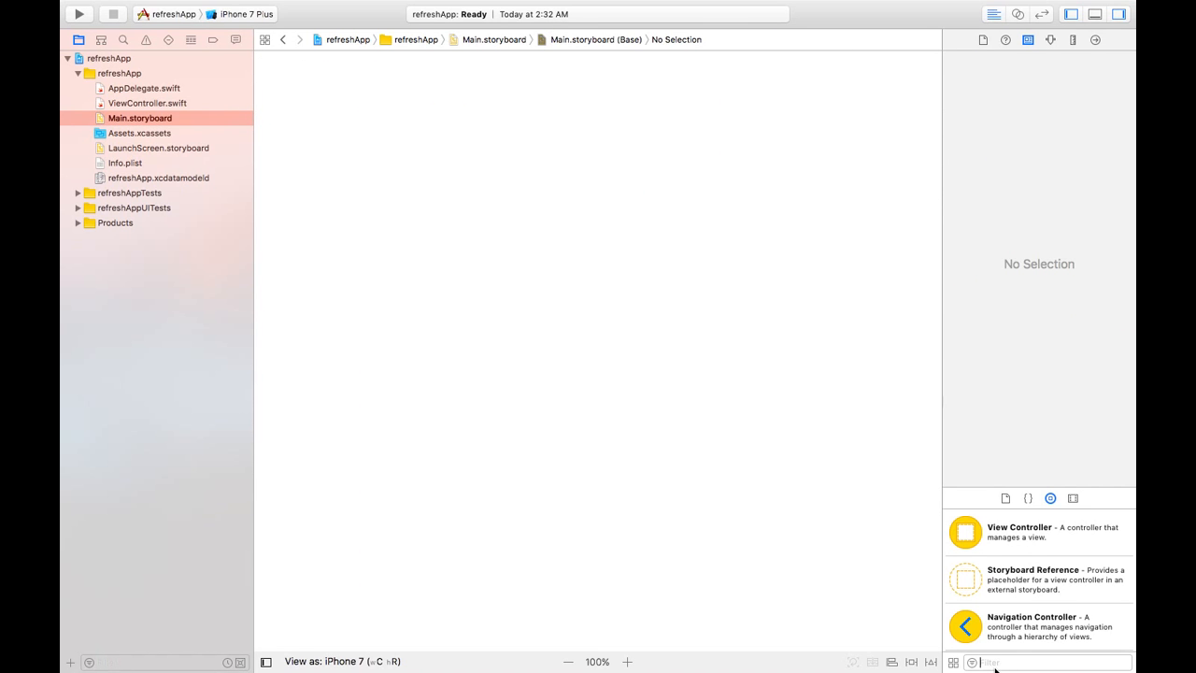
{"action": "type", "text": "table"}
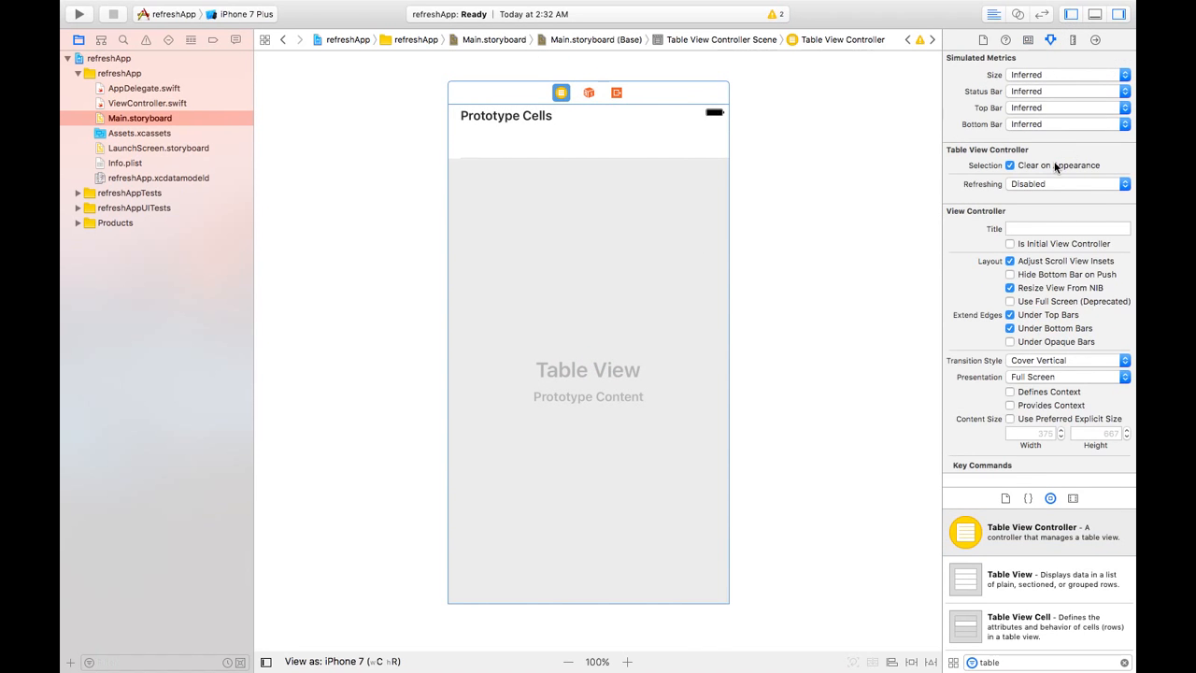
{"action": "left_click", "coordinate": [1009, 243]}
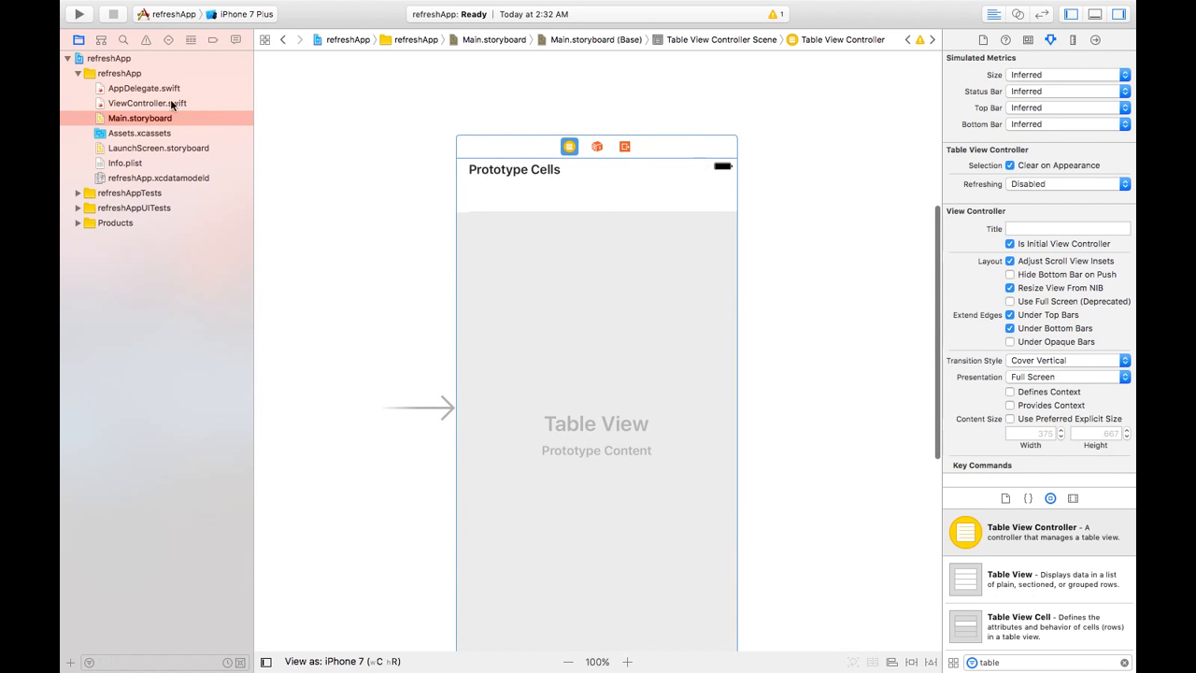
Change ViewController's superclass to UITableViewController in ViewController.swift.
{"action": "left_click", "coordinate": [146, 103]}
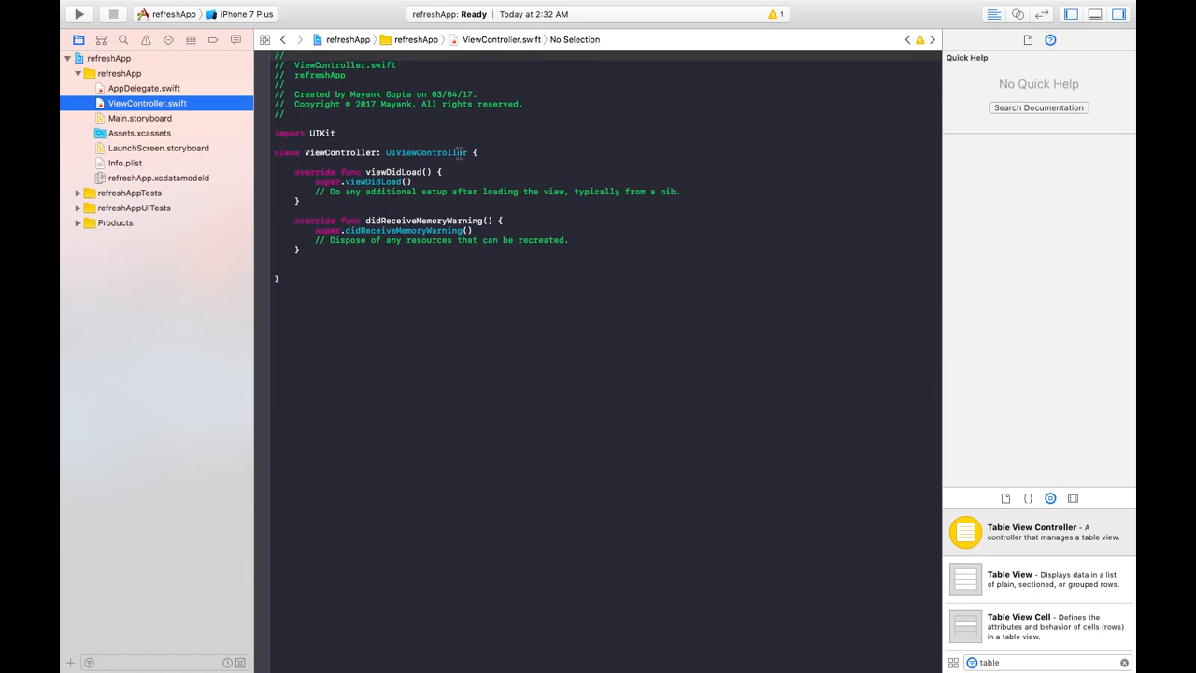
{"action": "left_click", "coordinate": [426, 153]}
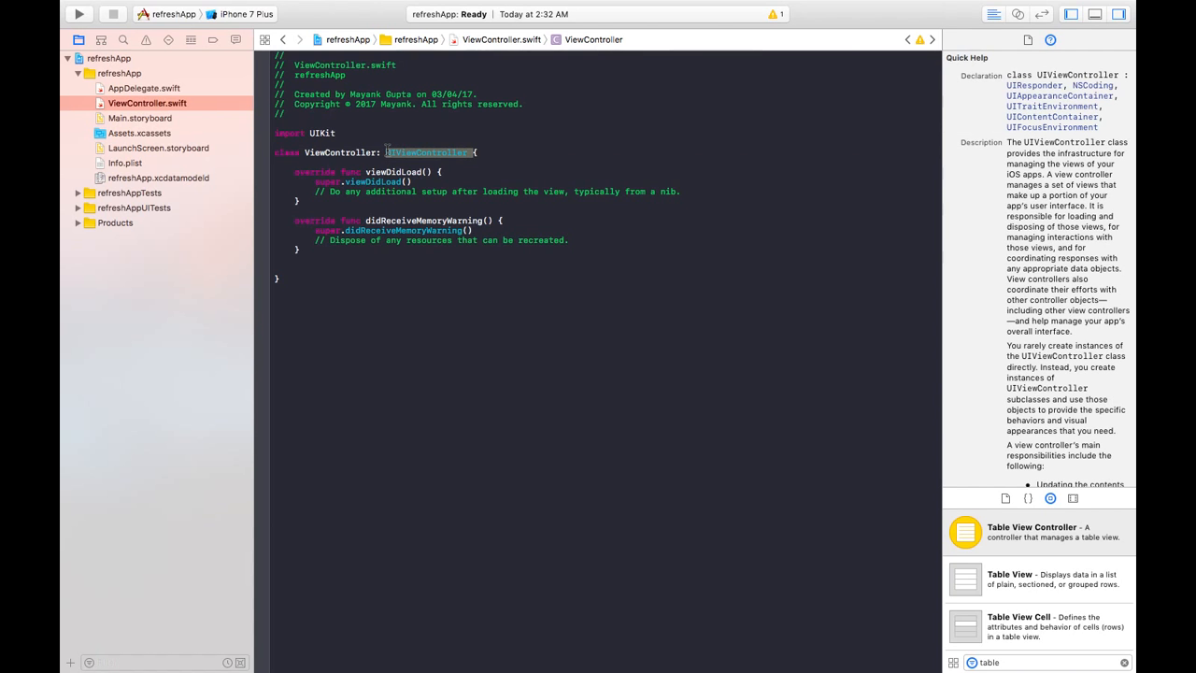
{"action": "type", "text": "UITabl"}
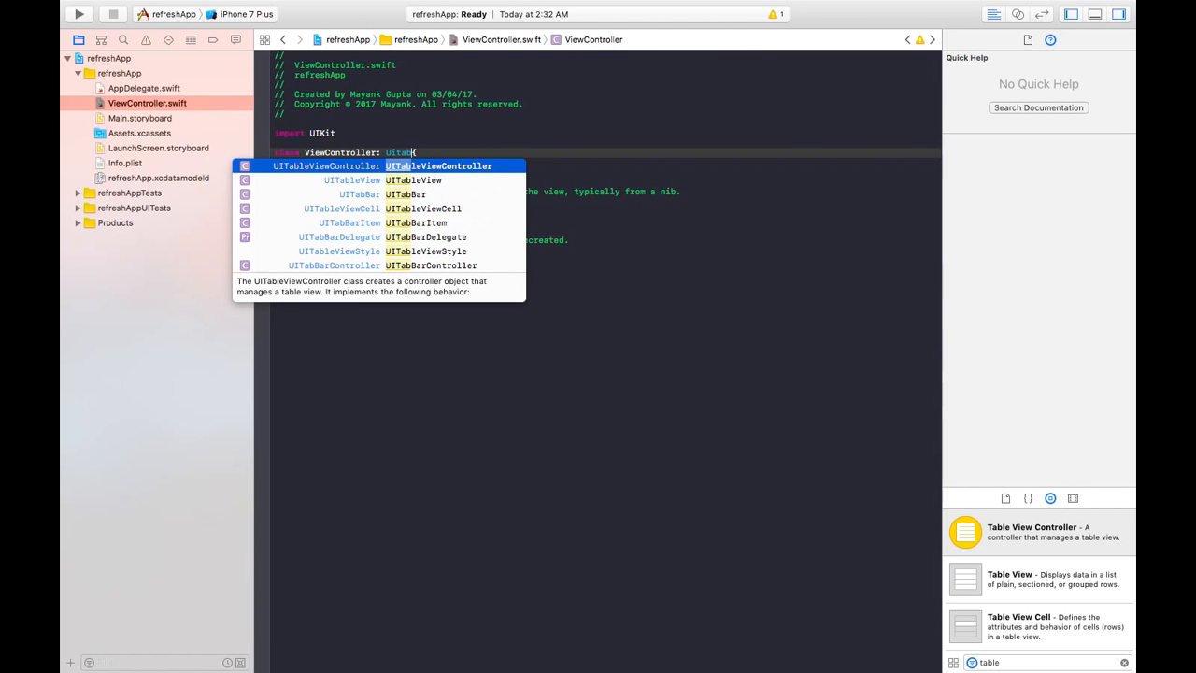
{"action": "left_click", "coordinate": [140, 118]}
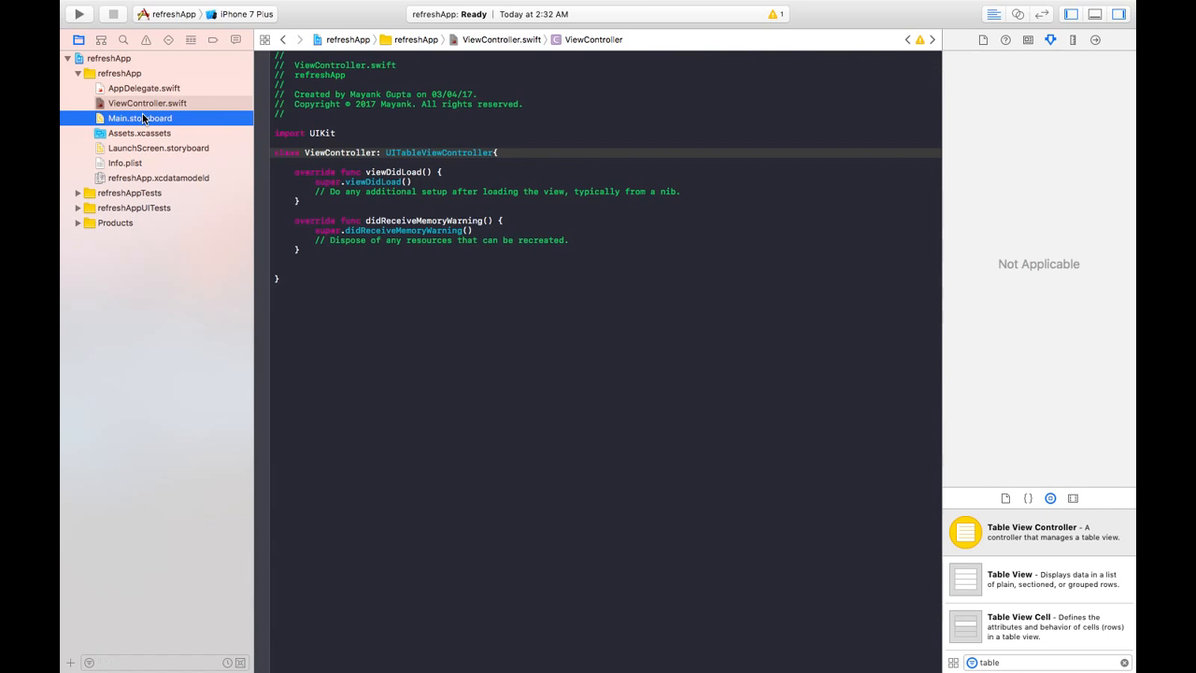
Set the storyboard table view controller's custom class to ViewController.
{"action": "left_click", "coordinate": [139, 117]}
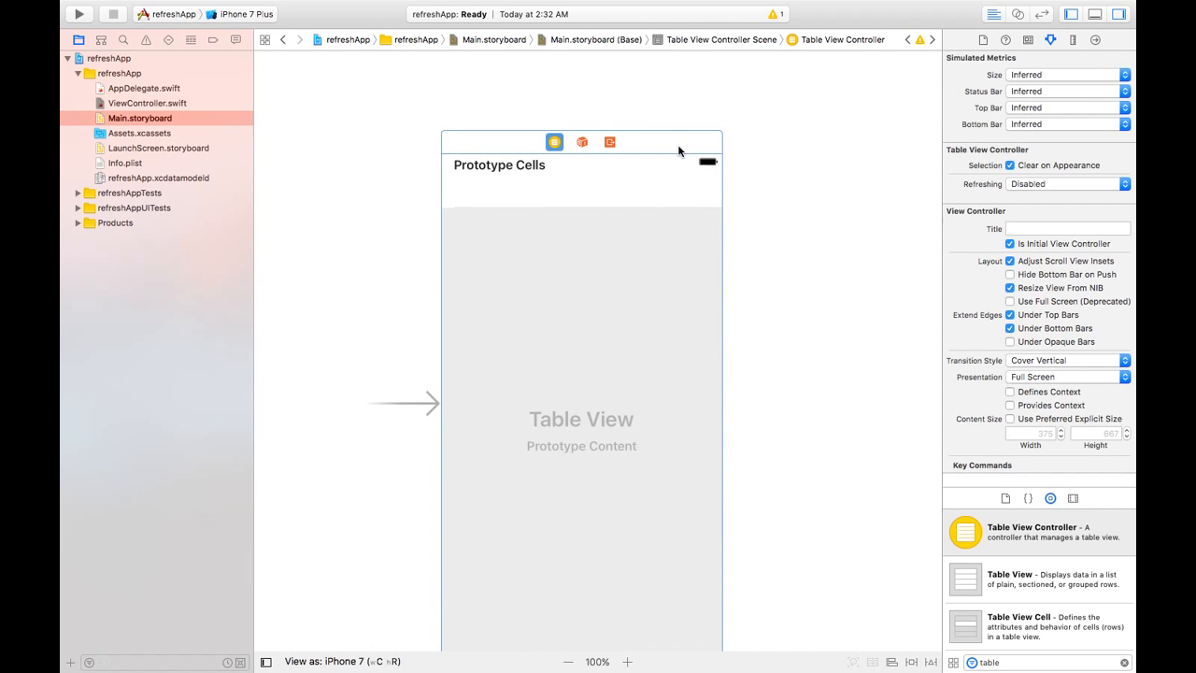
{"action": "left_click", "coordinate": [1028, 39]}
{"action": "type", "text": "ViewController"}
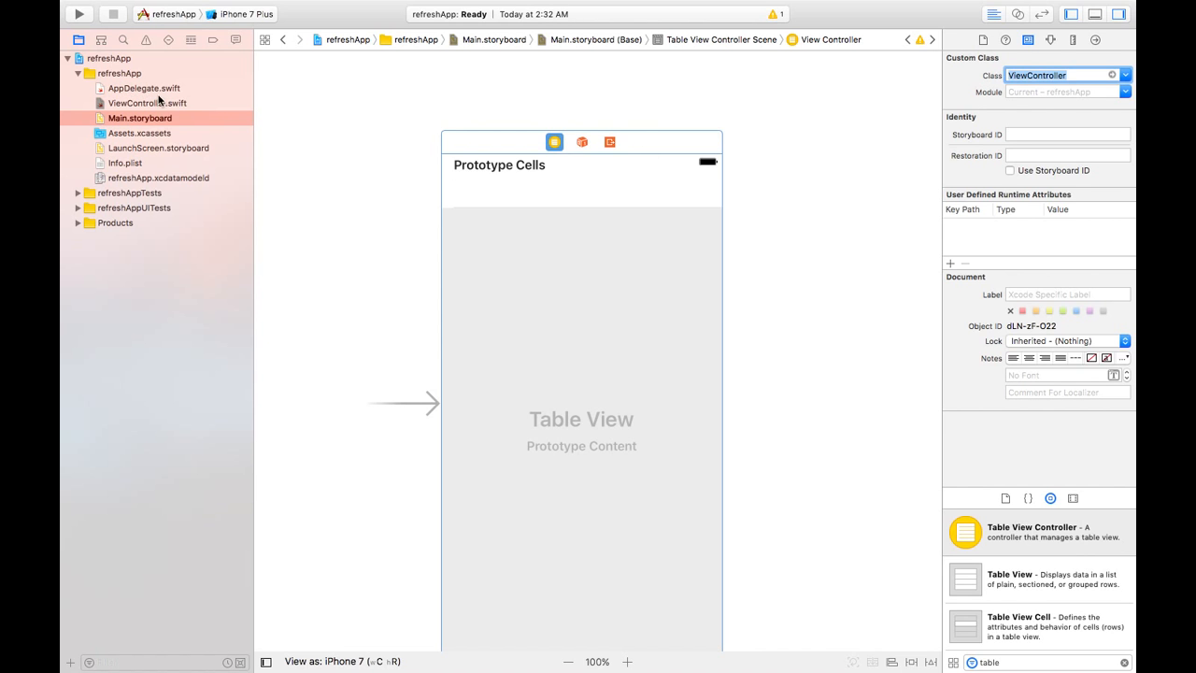
{"action": "left_click", "coordinate": [146, 103]}
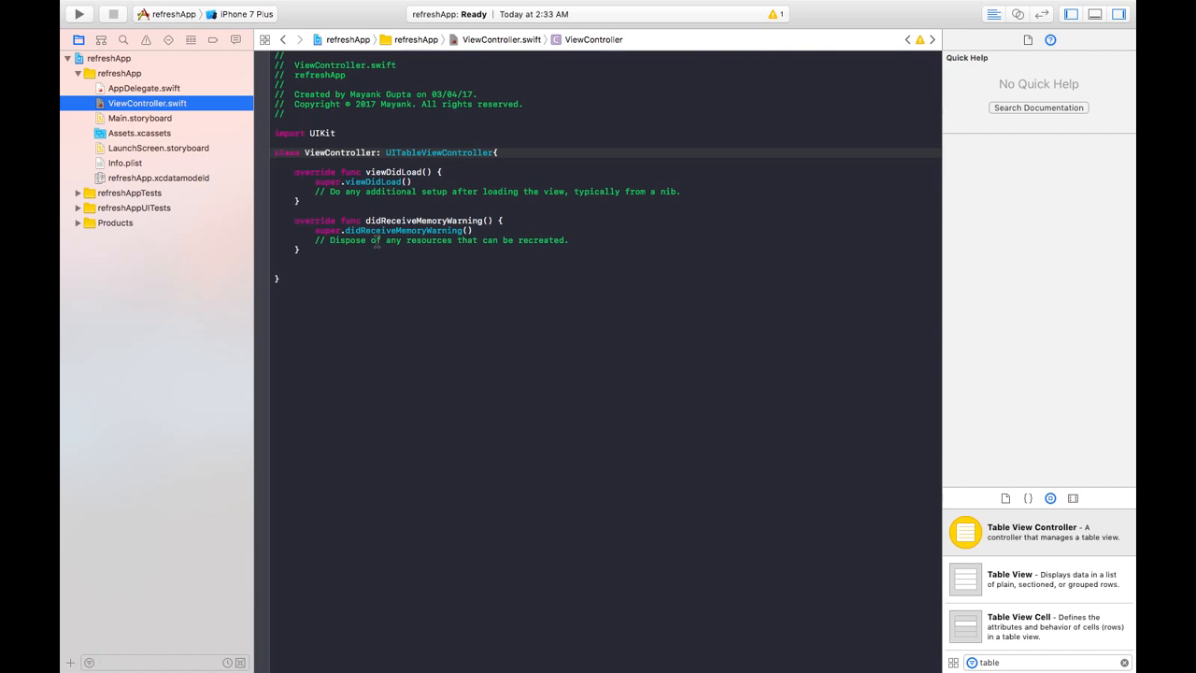
Add the names array, table row-count and cell-for-row methods, and a UIRefreshControl property.
{"action": "type", "text": "tableView.dequeueReusableCell(withIdentifier: \"cell"}
{"action": "type", "text": "var "}
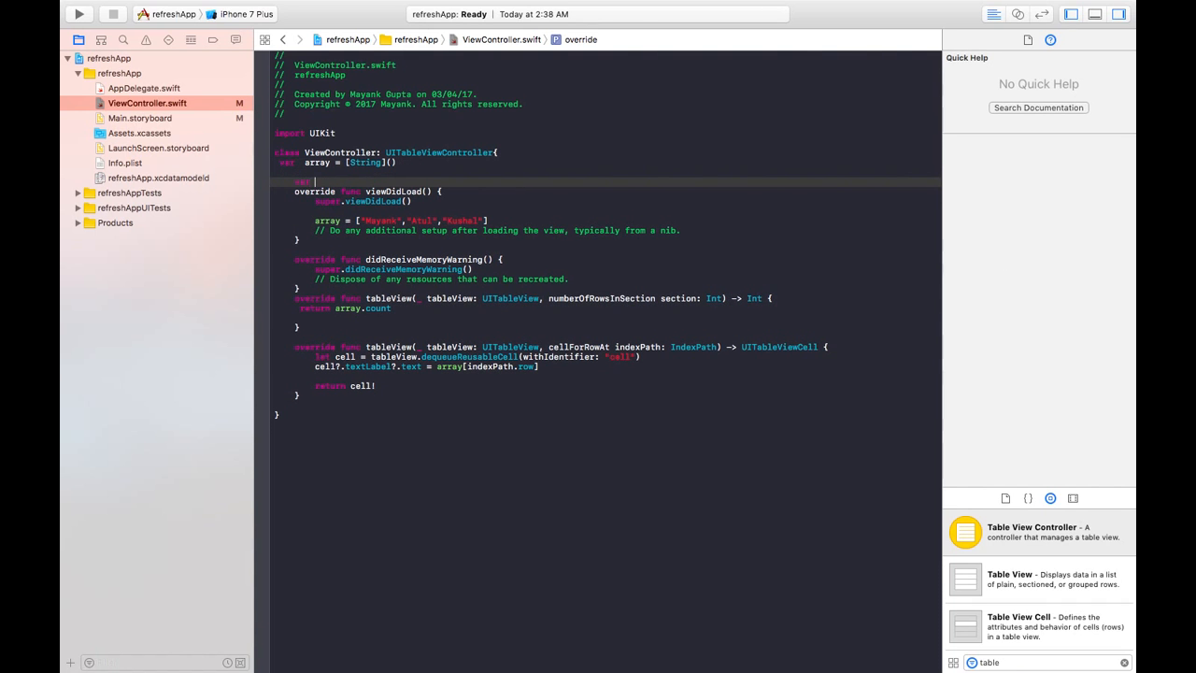
{"action": "type", "text": "refresh = UIRefreshControl("}
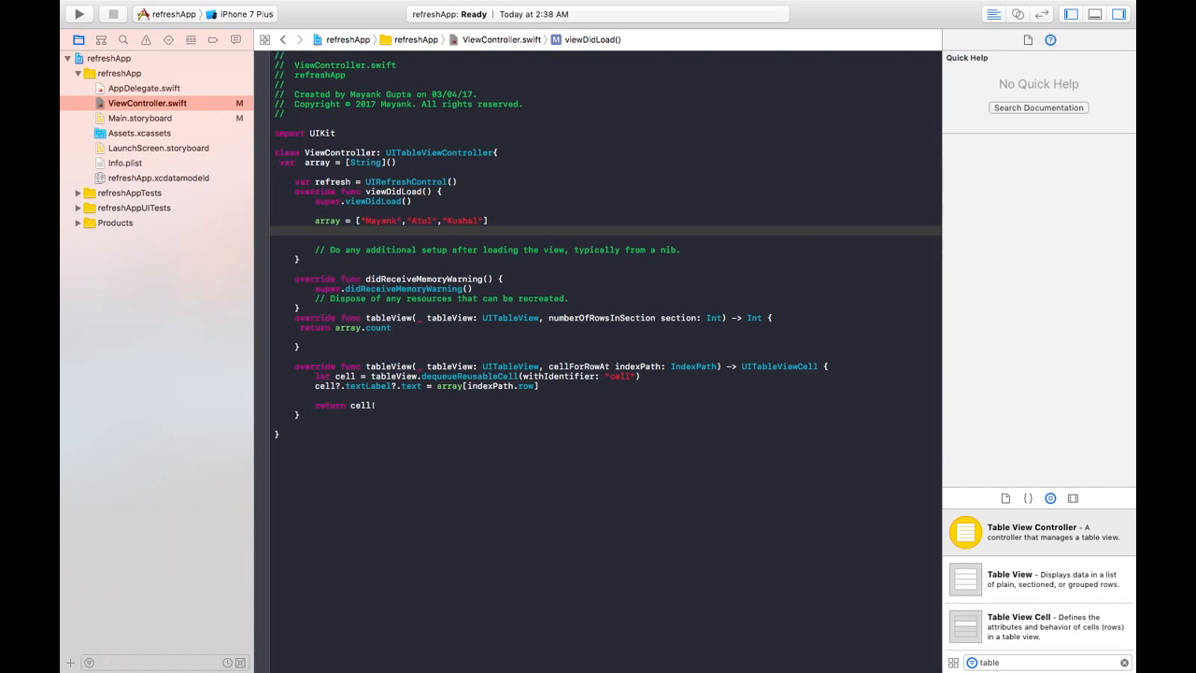
In viewDidLoad, tint the refresh control green and add it to the table view with addSubview(refresh), then run.
{"action": "type", "text": "refresh"}
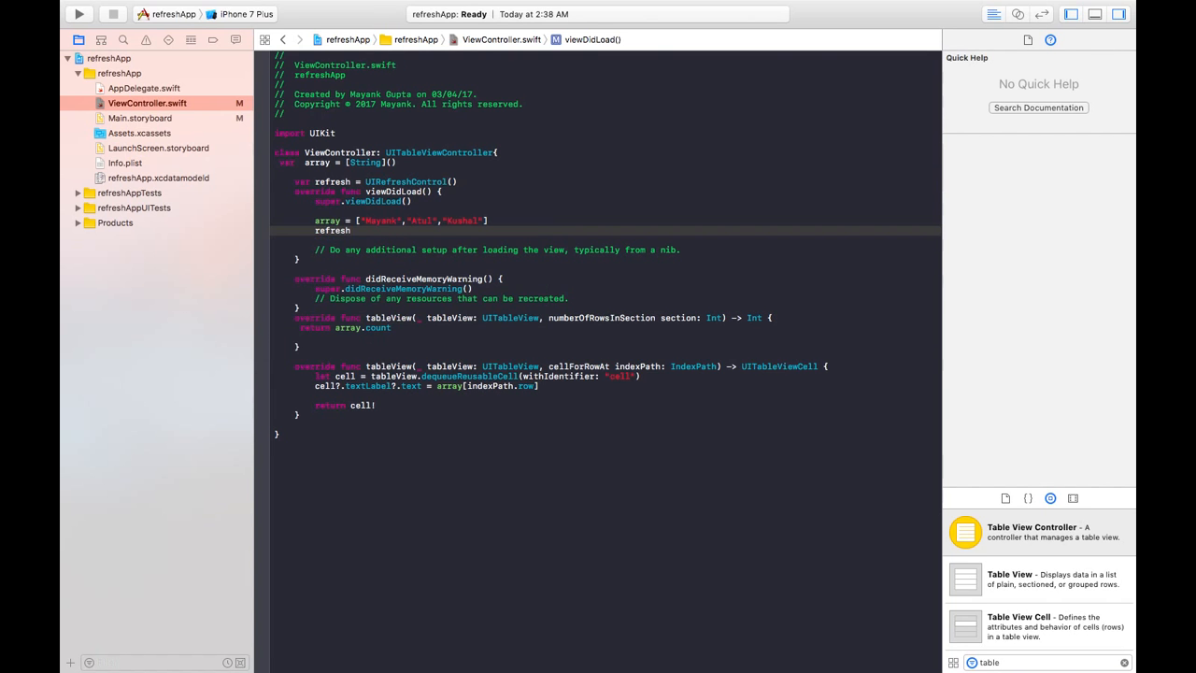
{"action": "type", "text": ".tintColor ="}
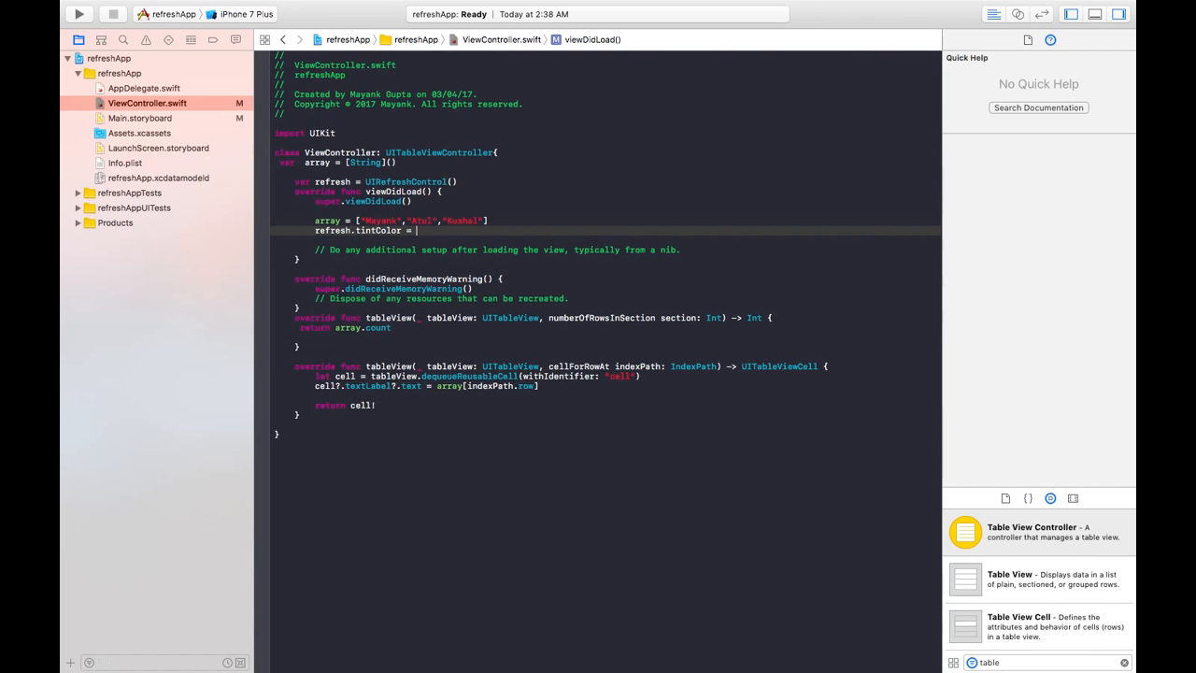
{"action": "type", "text": "UIColor.green"}
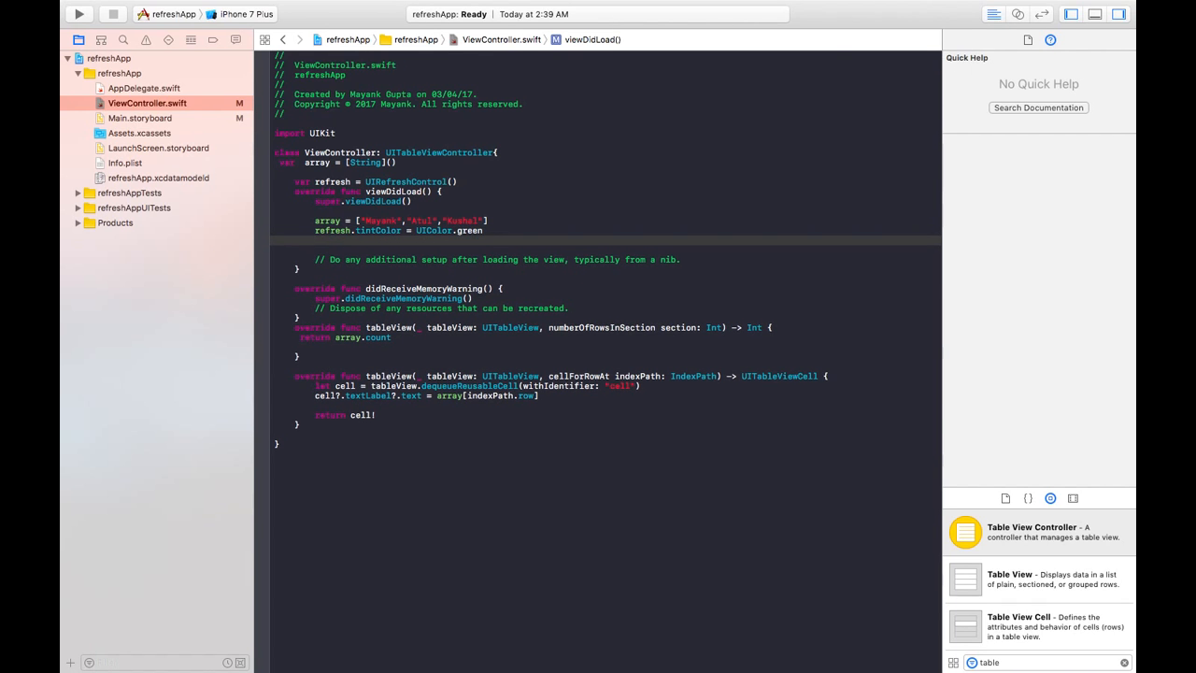
{"action": "type", "text": "s"}
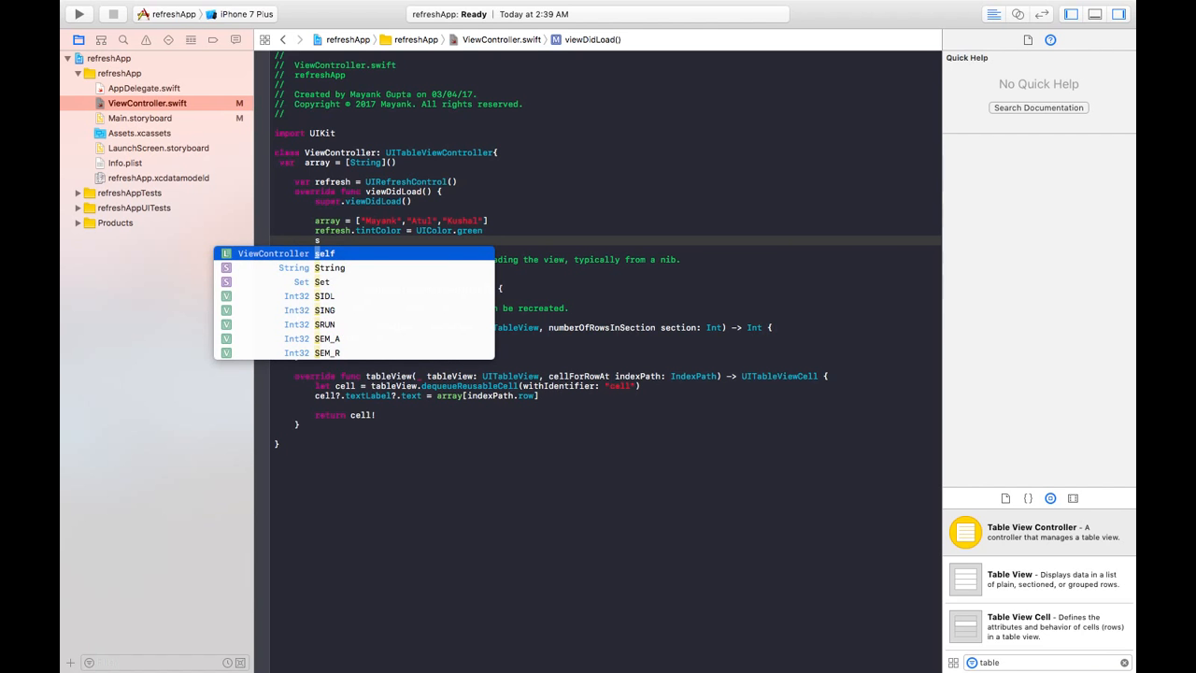
{"action": "type", "text": "elf.tableView.addSubview(view: UIView"}
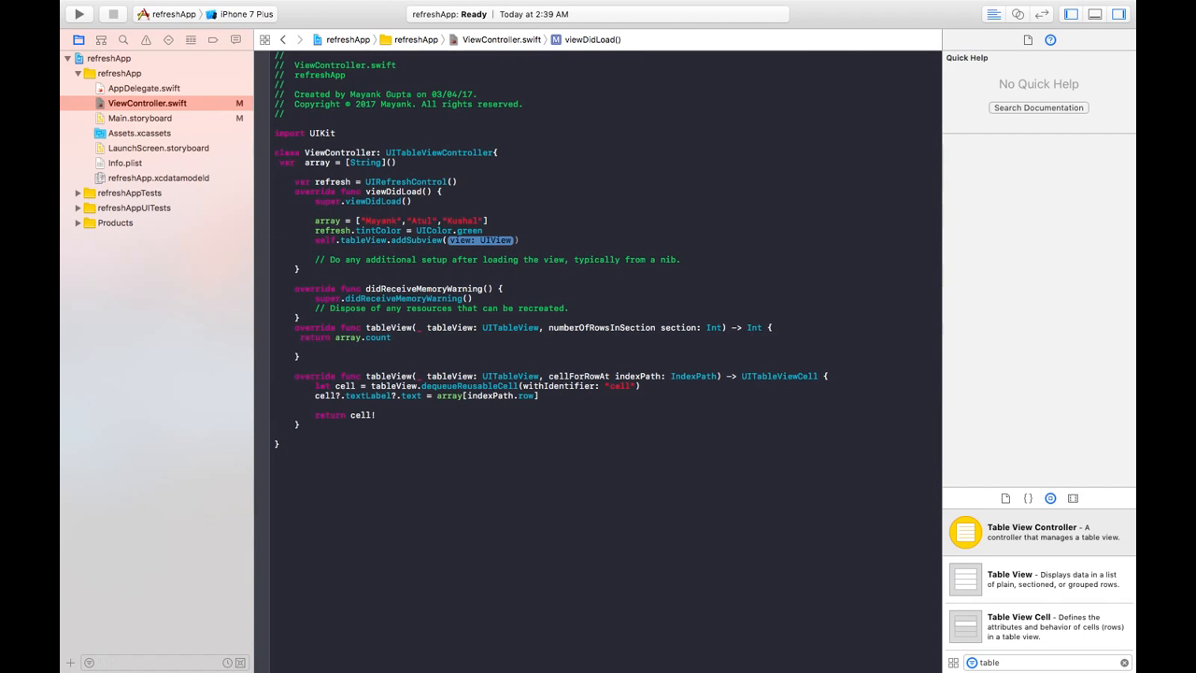
{"action": "type", "text": "refesr"}
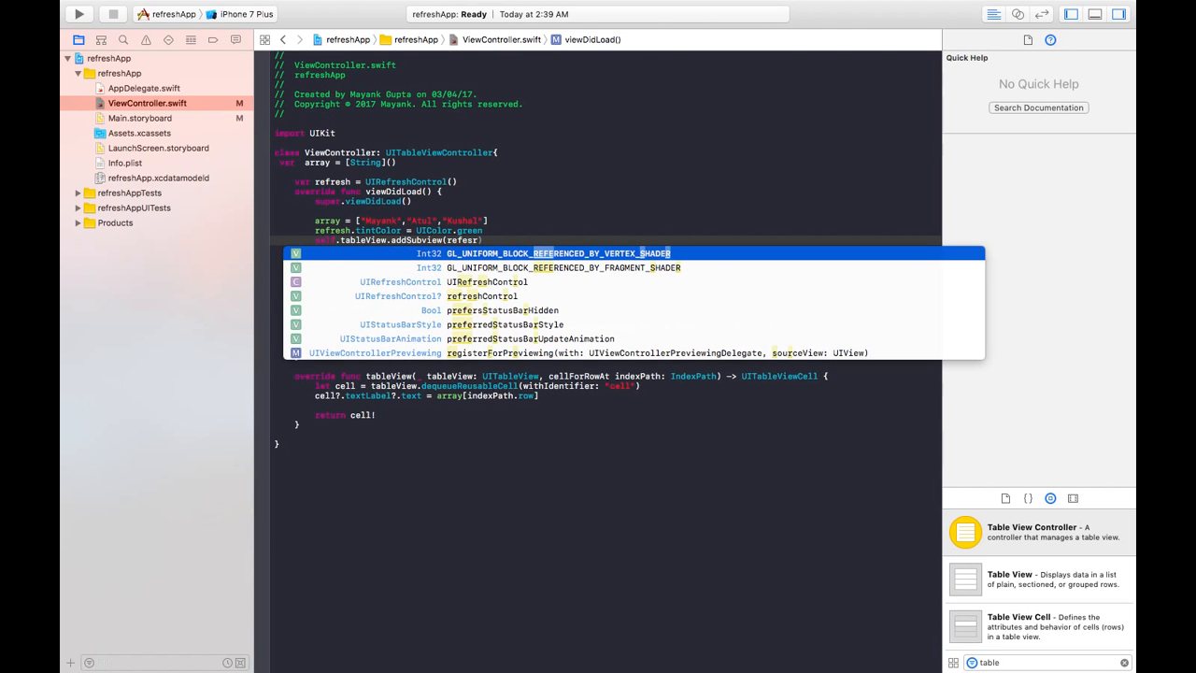
{"action": "key", "text": "Escape"}
{"action": "type", "text": "resh"}
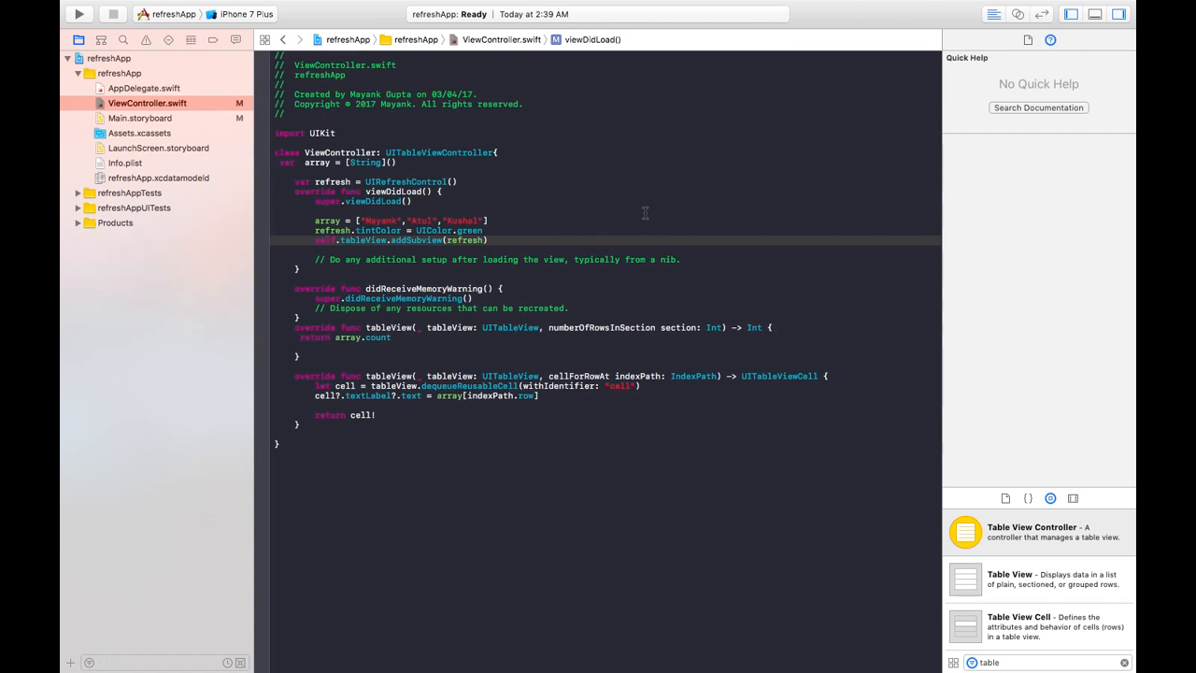
{"action": "left_click", "coordinate": [78, 13]}
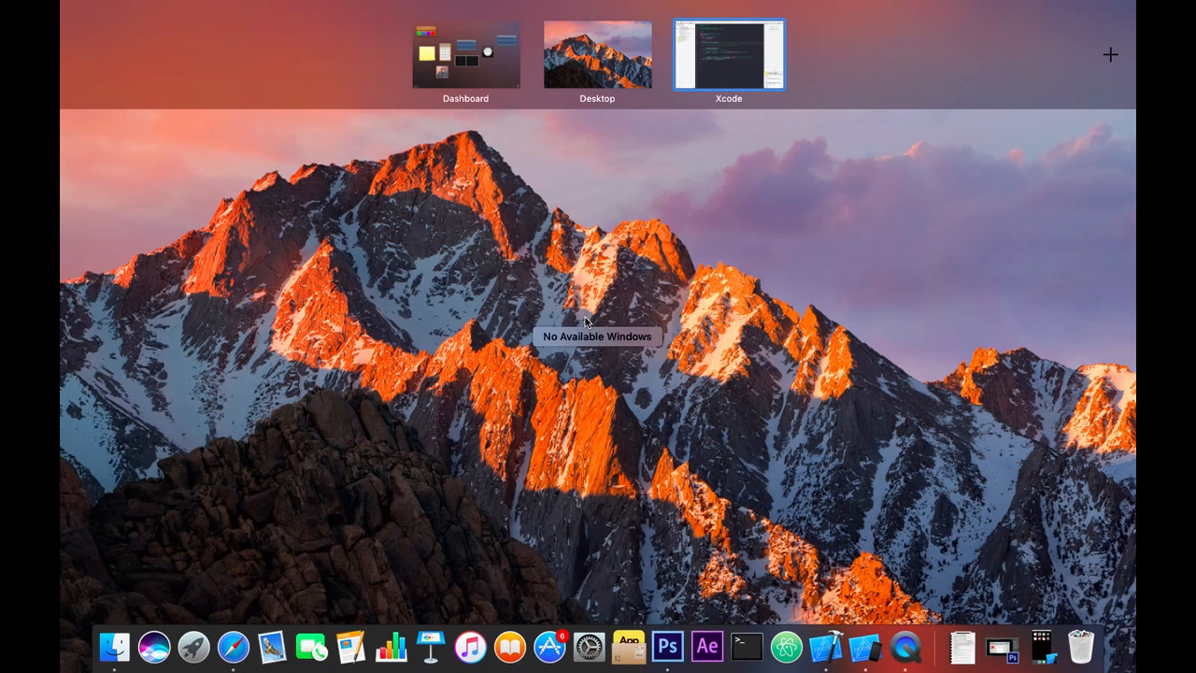
Bring the Simulator forward showing Mayank, Atul and Kushal with the green spinner.
{"action": "left_click", "coordinate": [729, 52]}
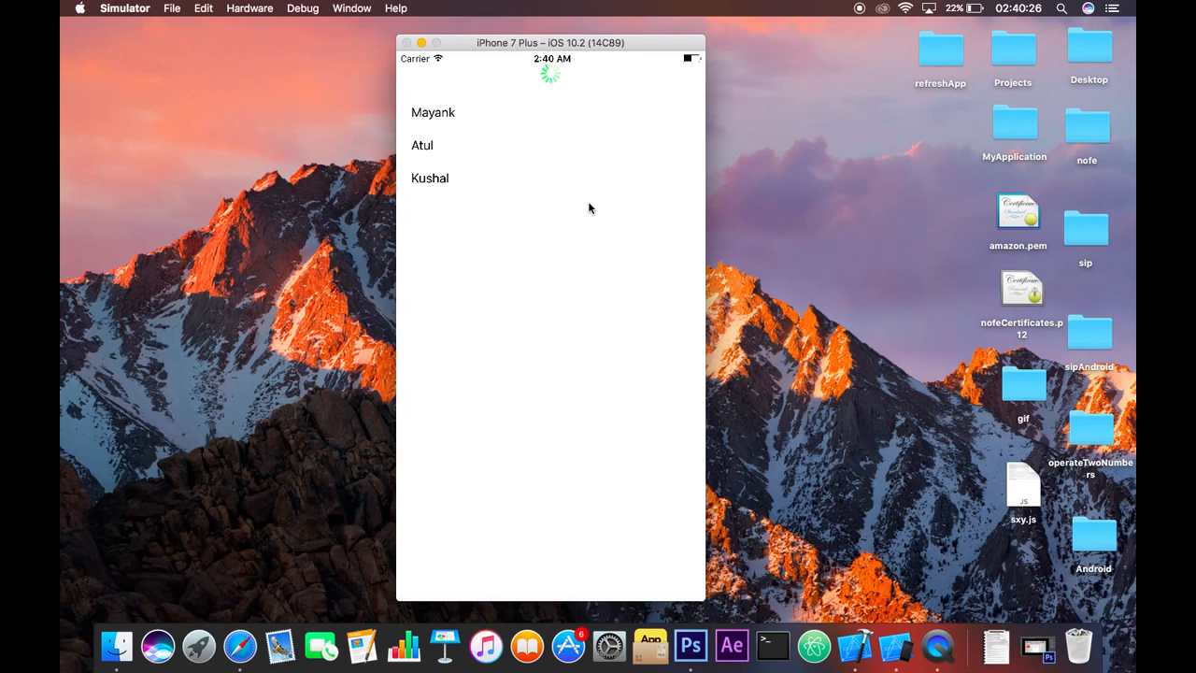
{"action": "mouse_move", "coordinate": [553, 86]}
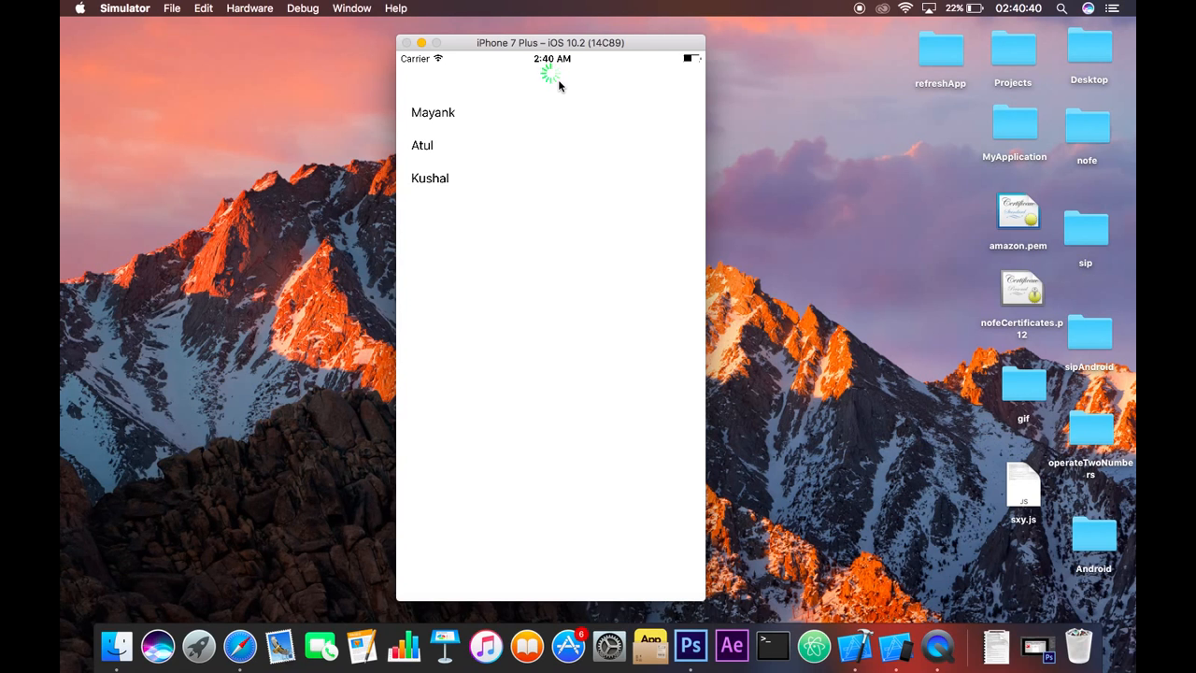
{"action": "mouse_move", "coordinate": [553, 181]}
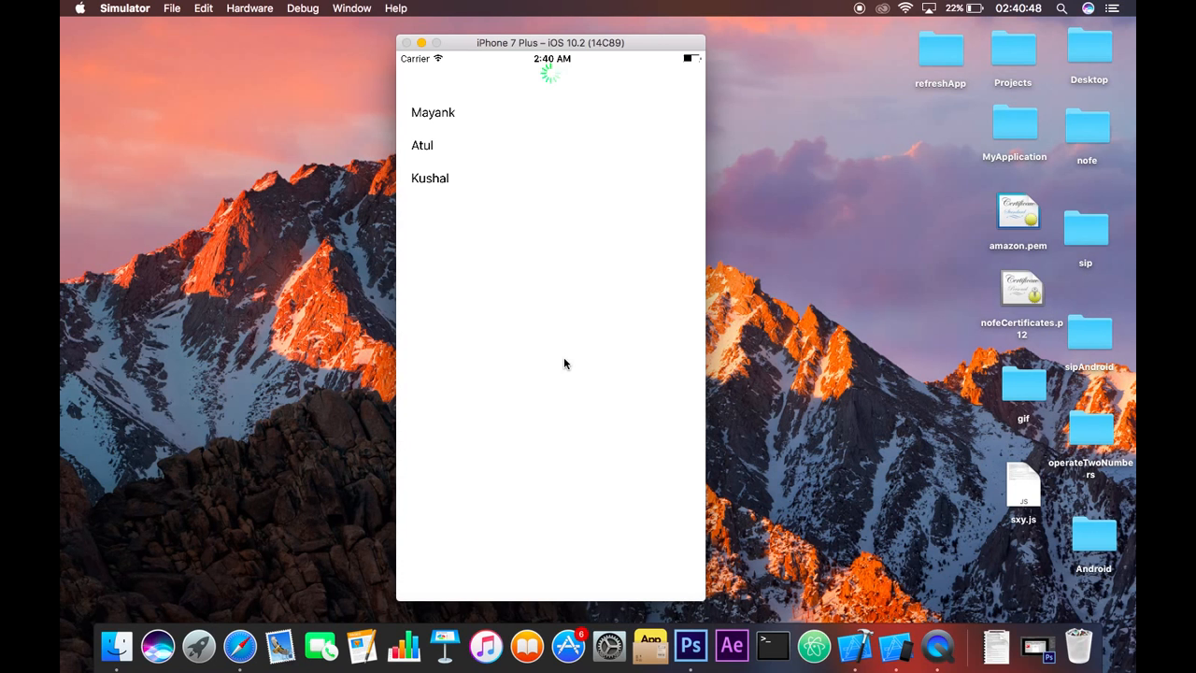
{"action": "mouse_move", "coordinate": [893, 542]}
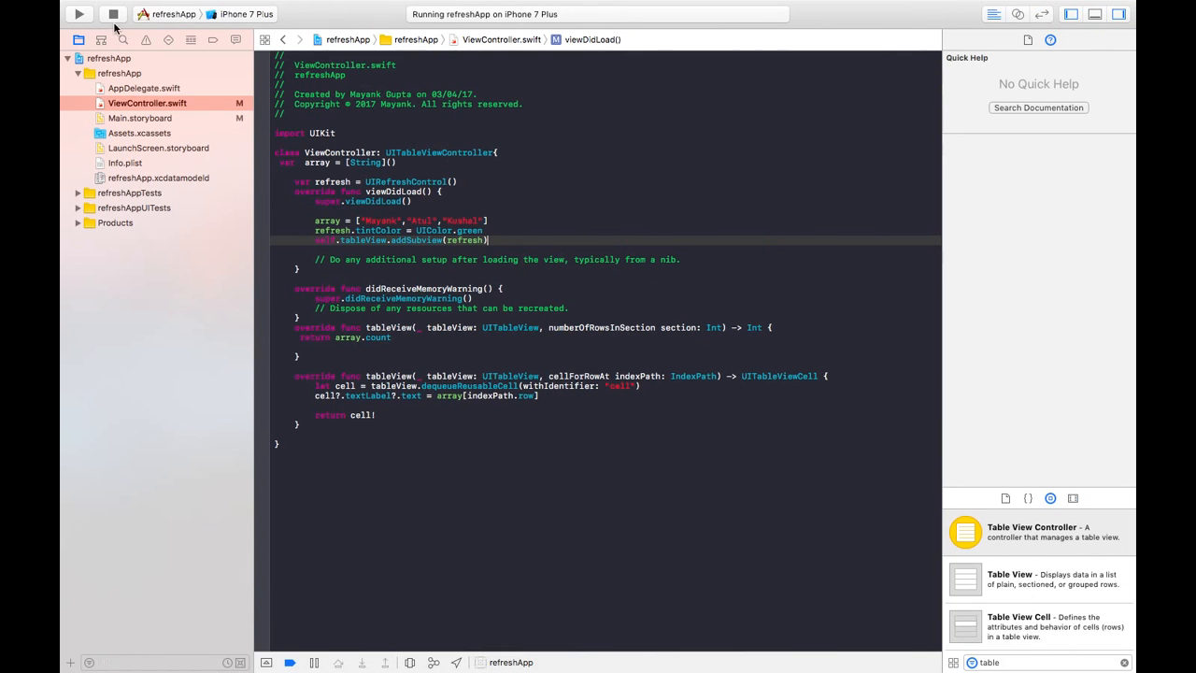
Stop the app and add a didDeselectRowAt method calling refresh.endRefreshing().
{"action": "left_click", "coordinate": [112, 15]}
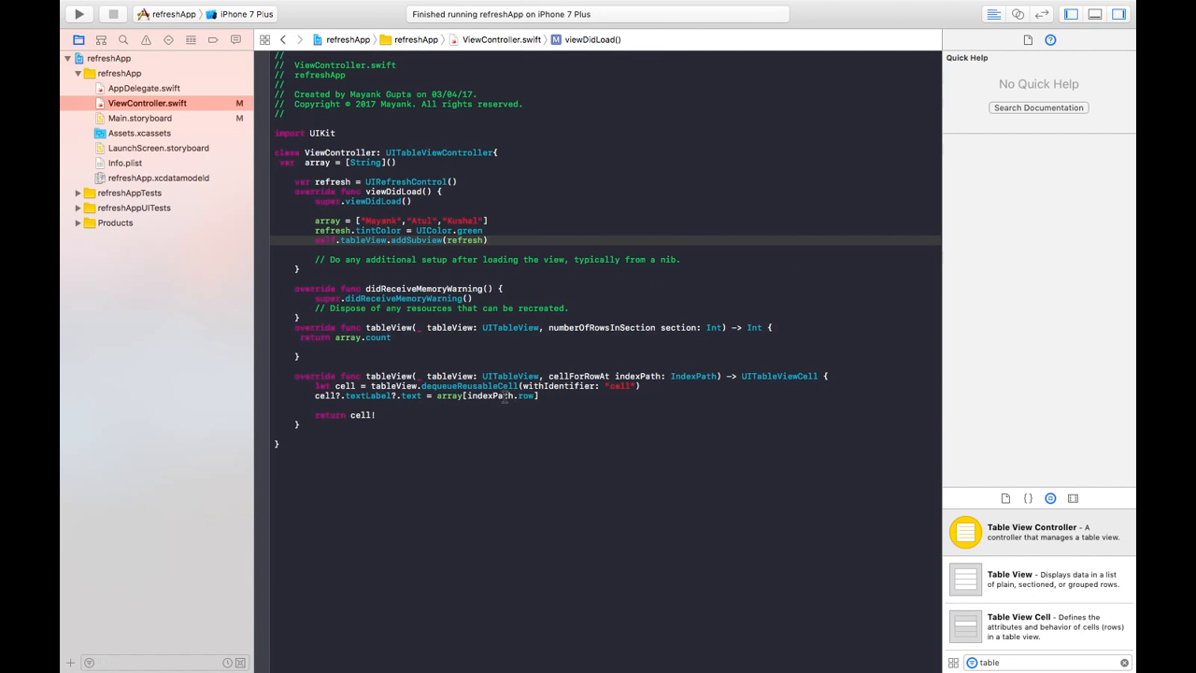
{"action": "left_click", "coordinate": [295, 445]}
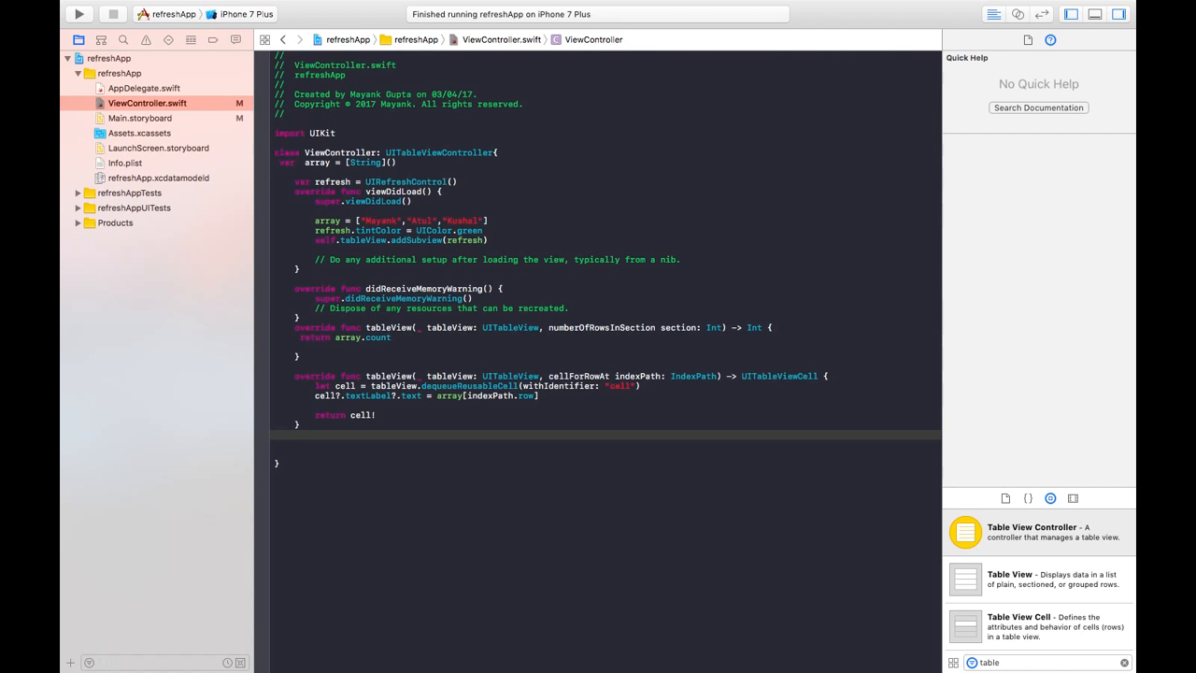
{"action": "type", "text": "tableView(_ tableView: UITableView, didDeselectRowAt indexPath: IndexPath) {"}
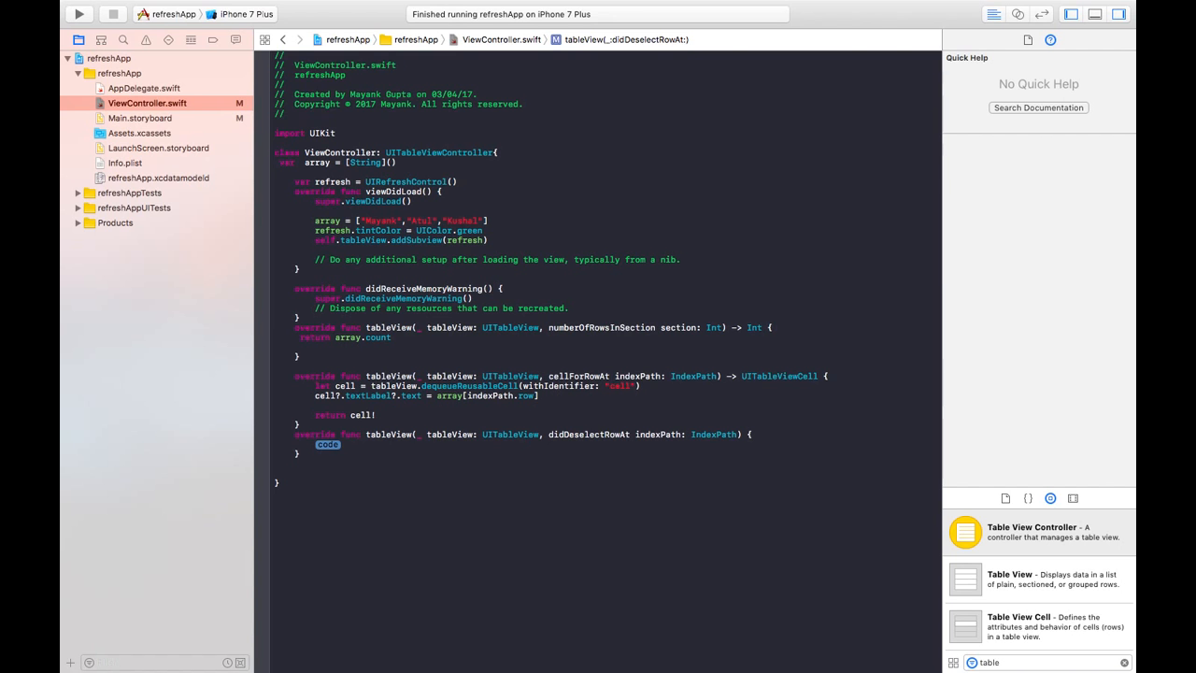
{"action": "type", "text": "ref"}
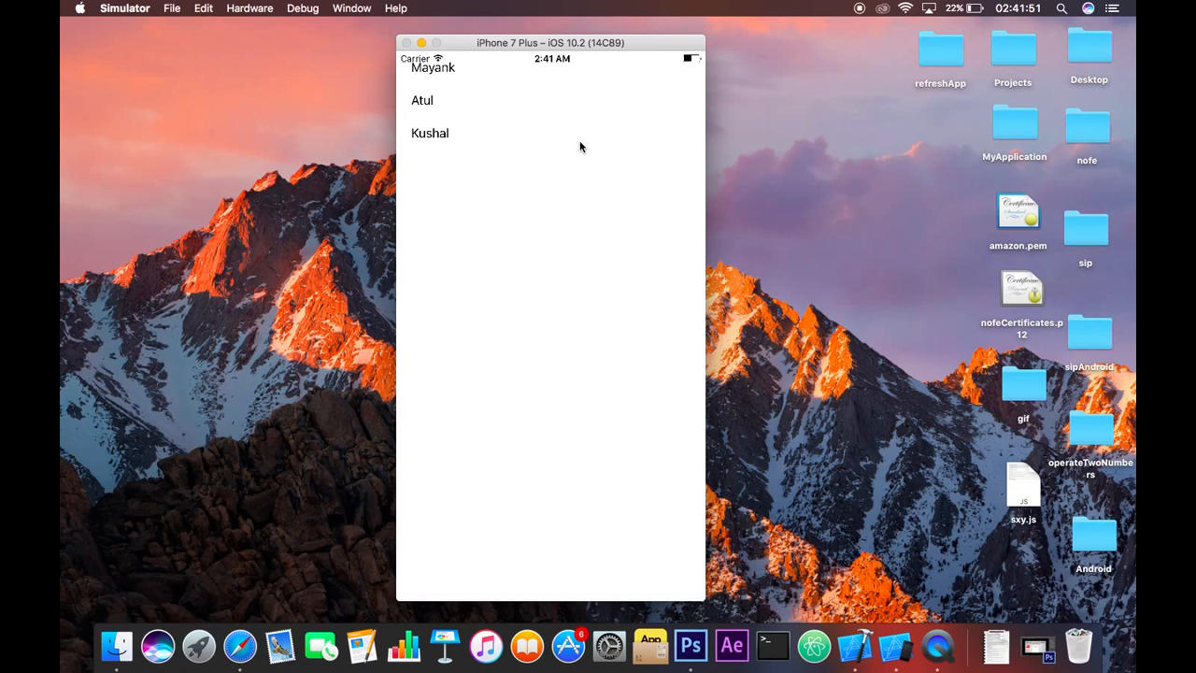
{"action": "mouse_move", "coordinate": [572, 101]}
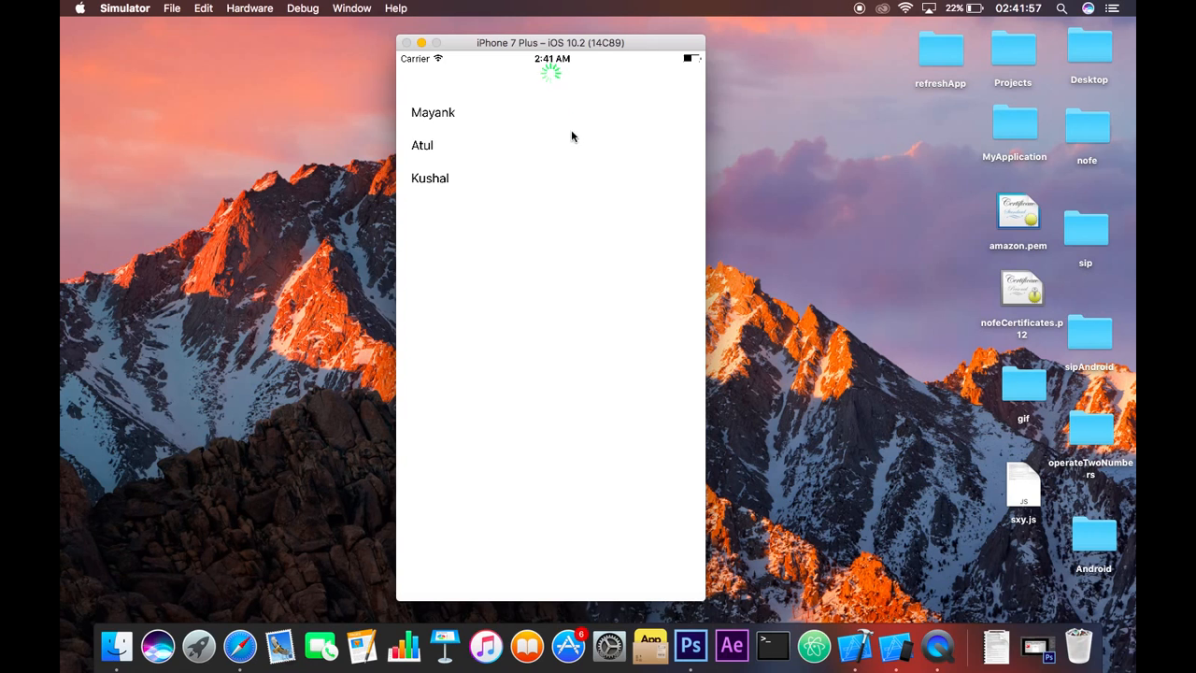
Tap the Mayank row while the green spinner is refreshing.
{"action": "left_click", "coordinate": [422, 146]}
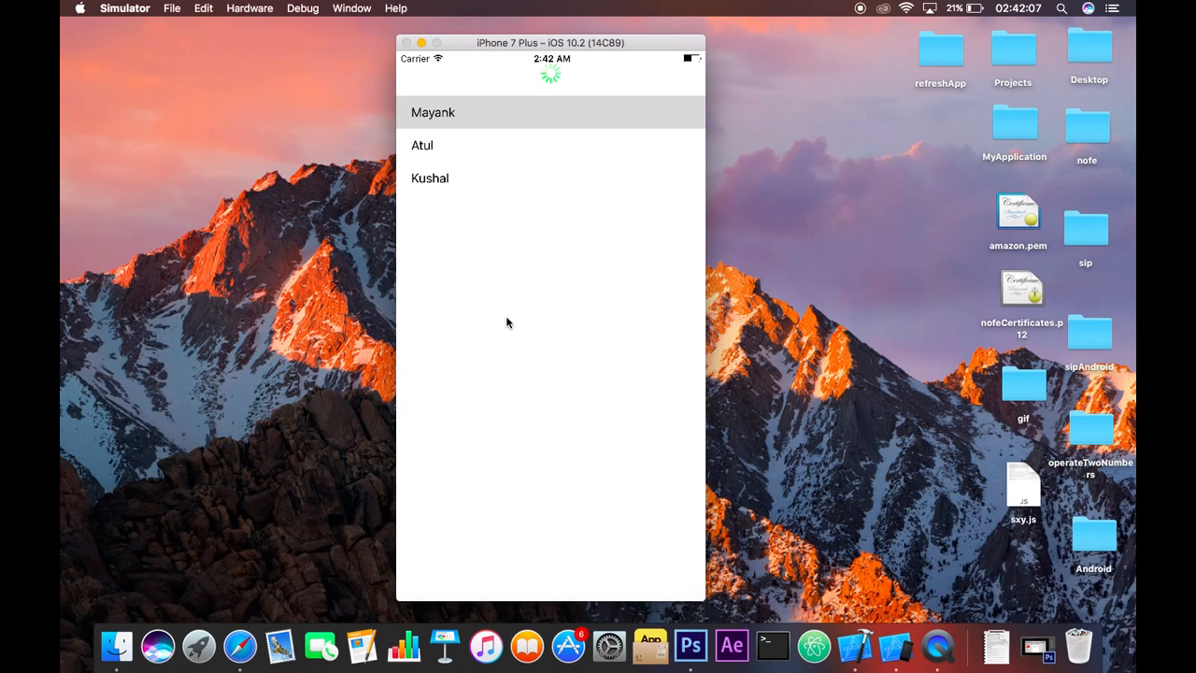
{"action": "mouse_move", "coordinate": [447, 181]}
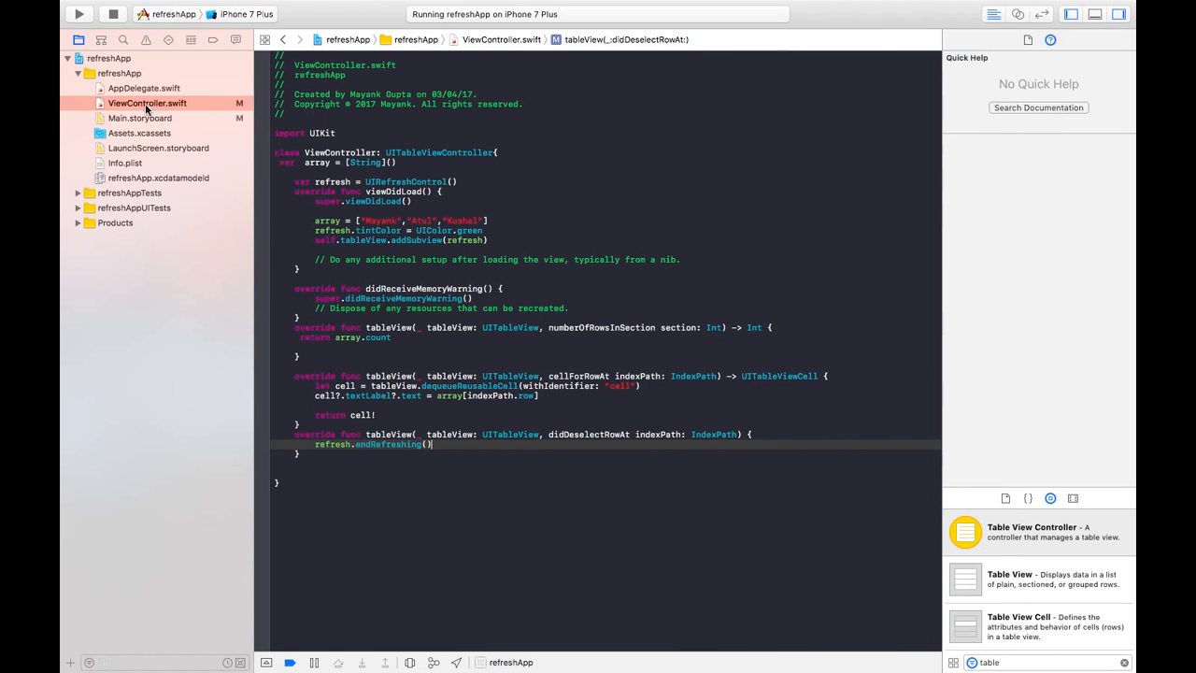
Switch between ViewController.swift and Main.storyboard, ending on the storyboard's prototype cell.
{"action": "left_click", "coordinate": [140, 118]}
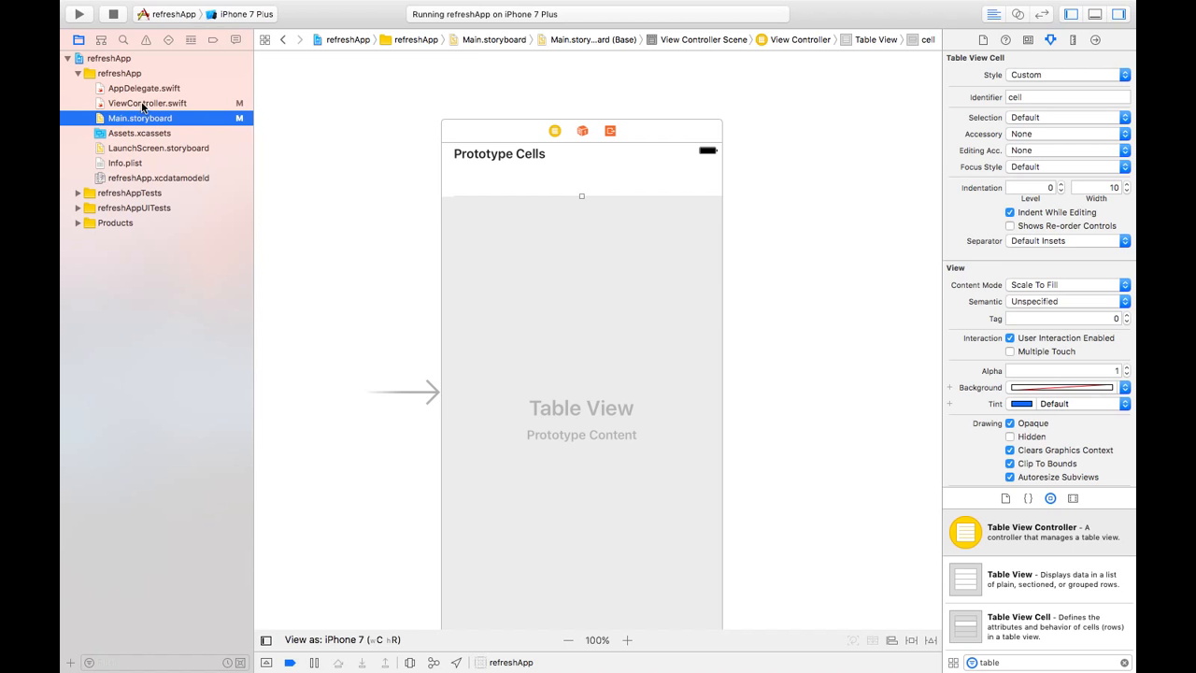
{"action": "left_click", "coordinate": [145, 103]}
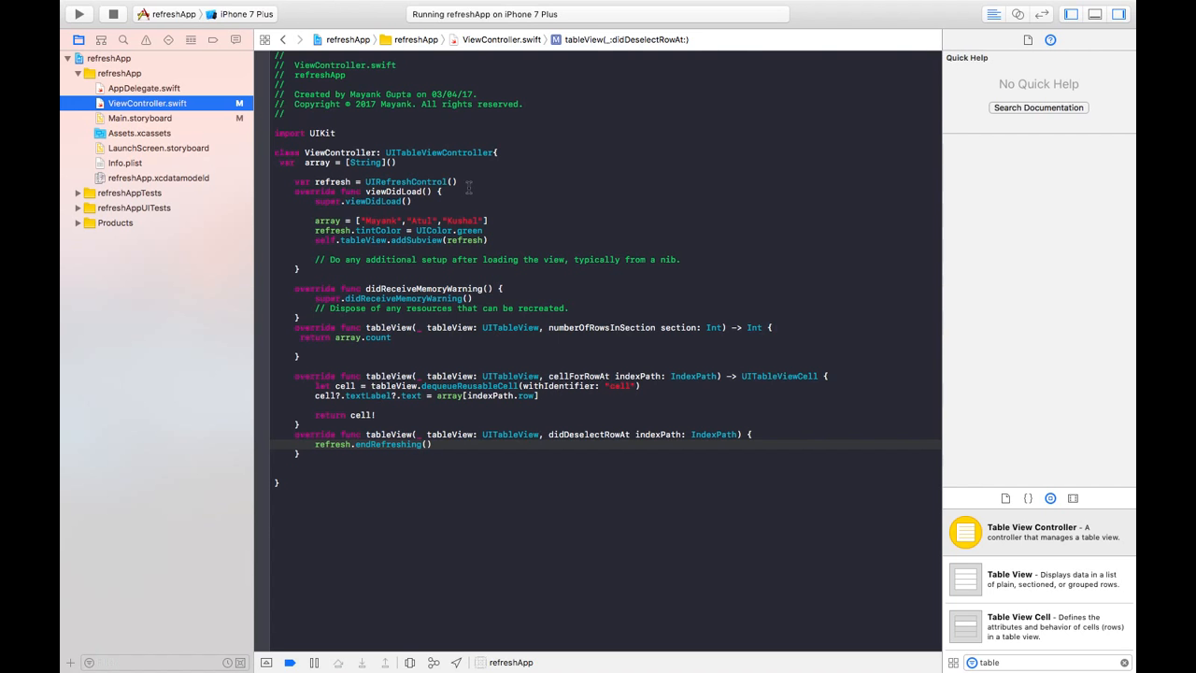
{"action": "left_click", "coordinate": [138, 117]}
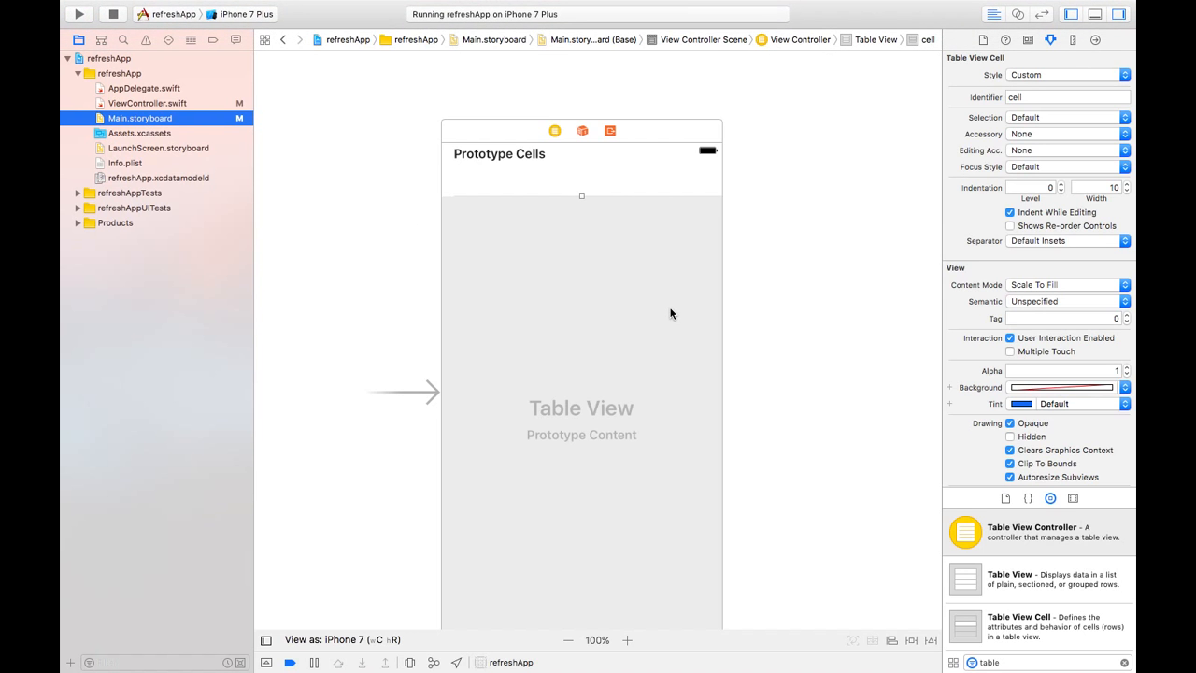
{"action": "mouse_move", "coordinate": [140, 4]}
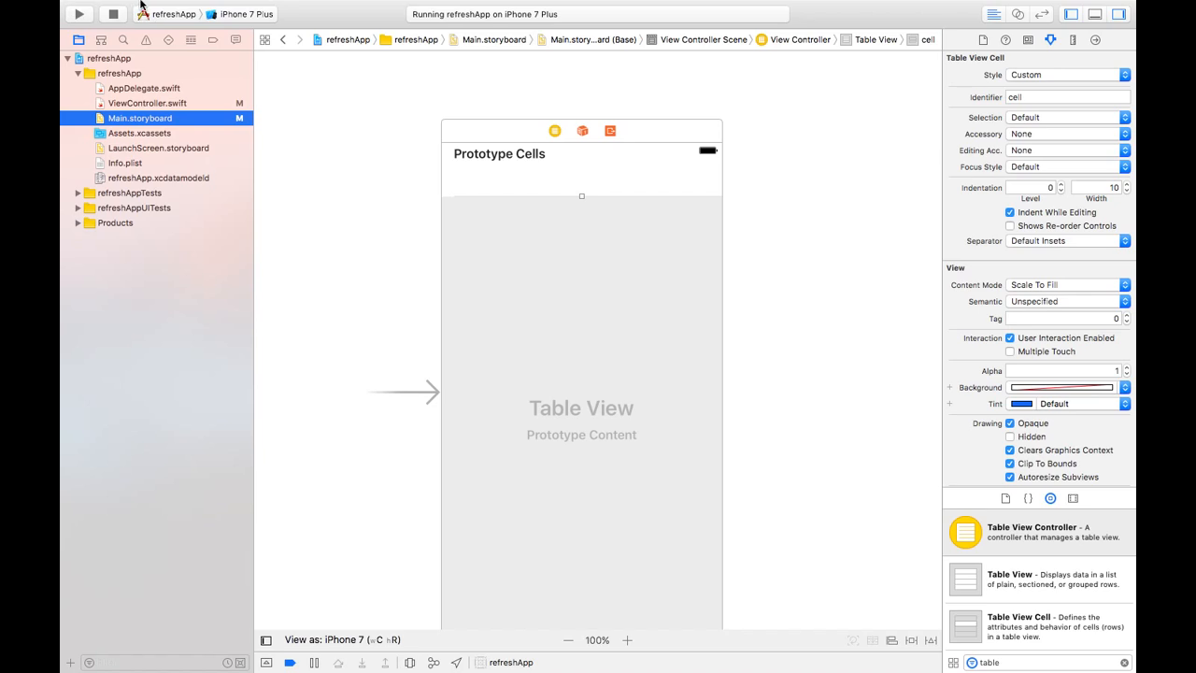